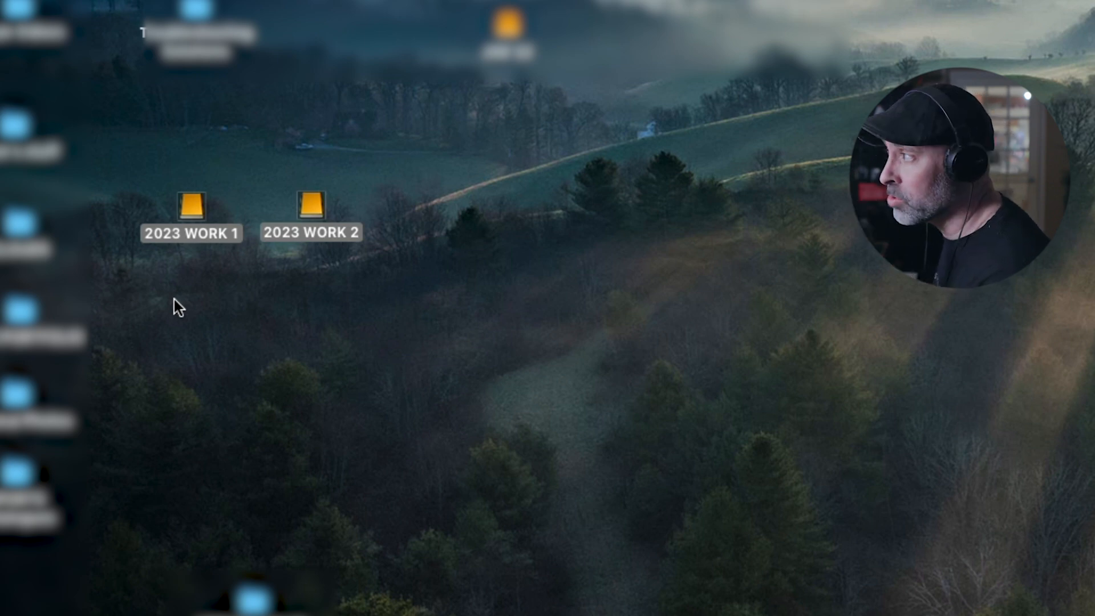
mouse_move(526, 342)
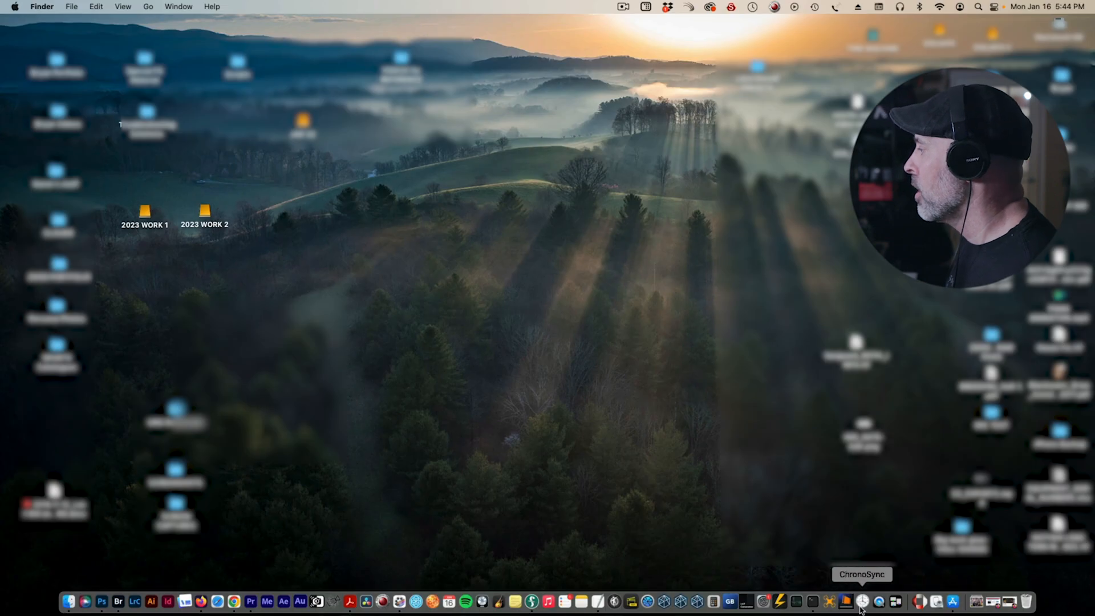
- Launch ChronoSync and create a new synchronizer task named '2023 WORK BACKUPS'
left_click(862, 601)
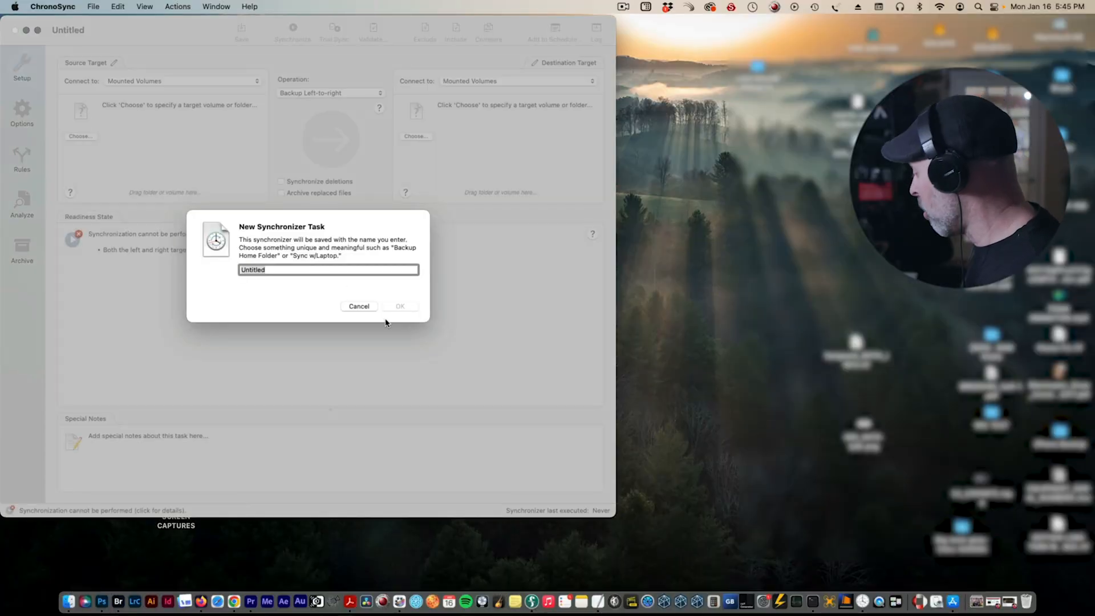
type("2023 B")
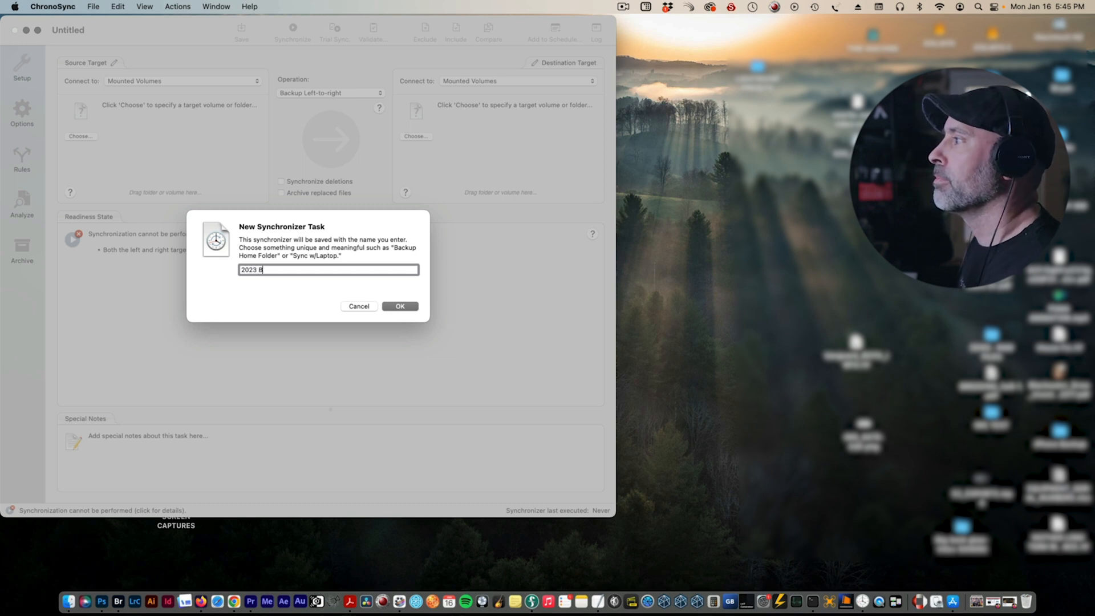
type("WORK BACKU")
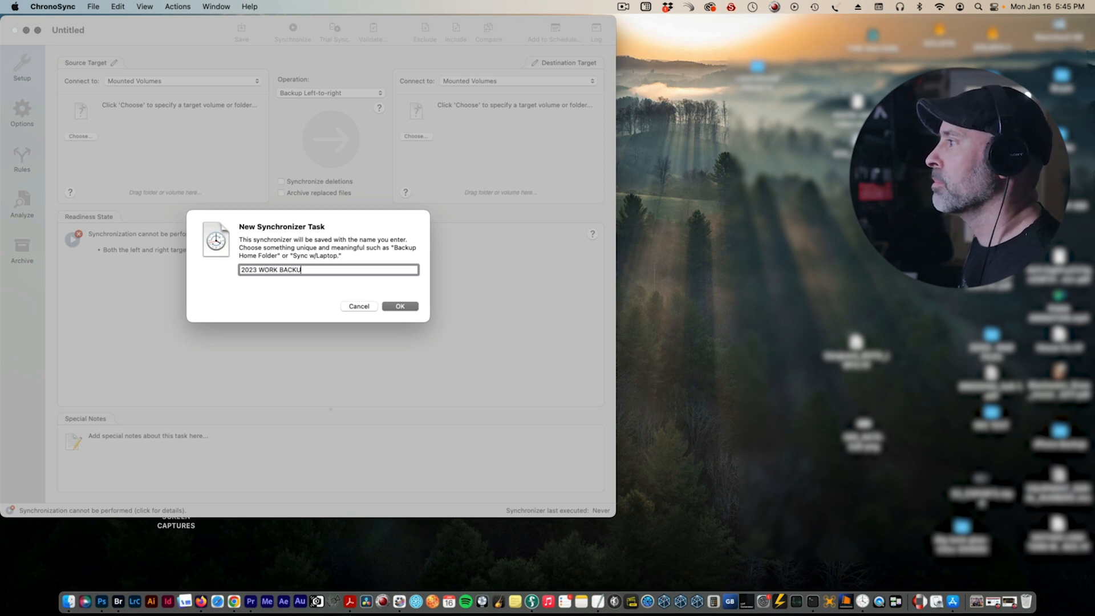
type("PS")
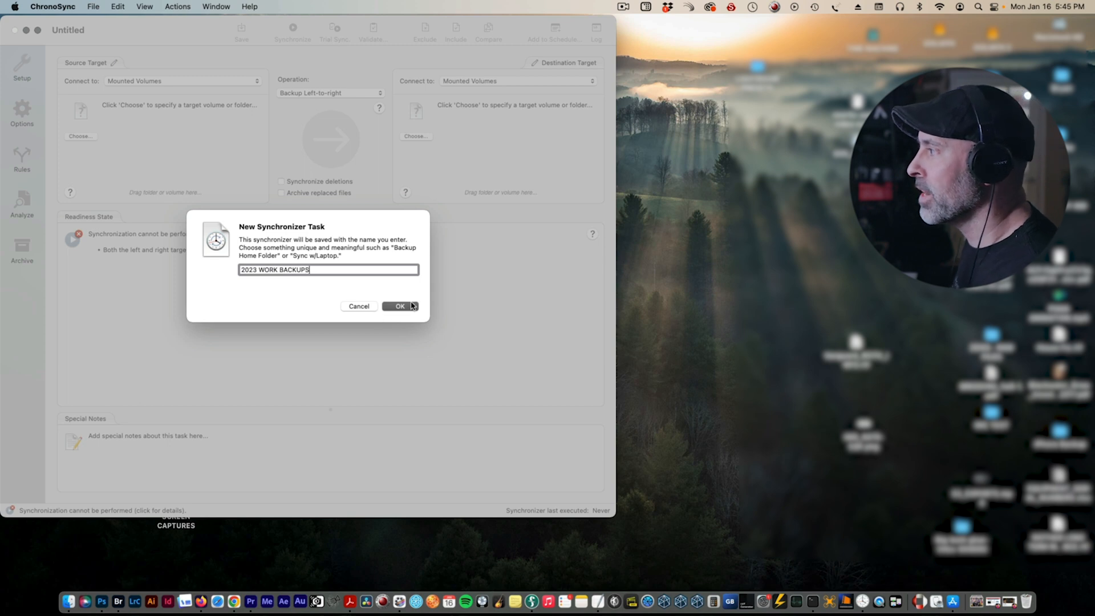
left_click(400, 305)
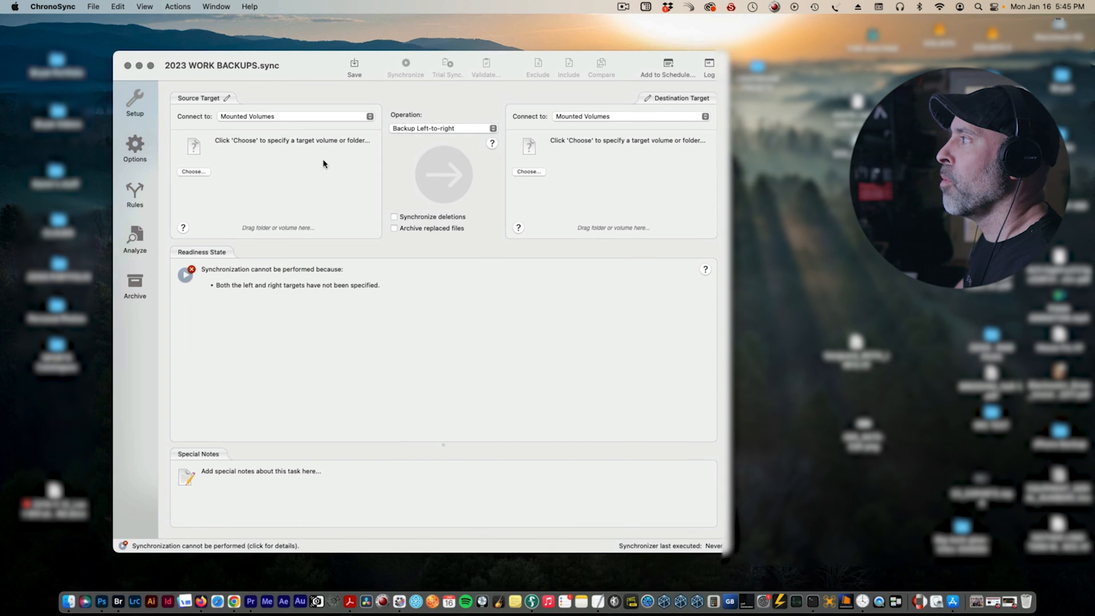
mouse_move(318, 186)
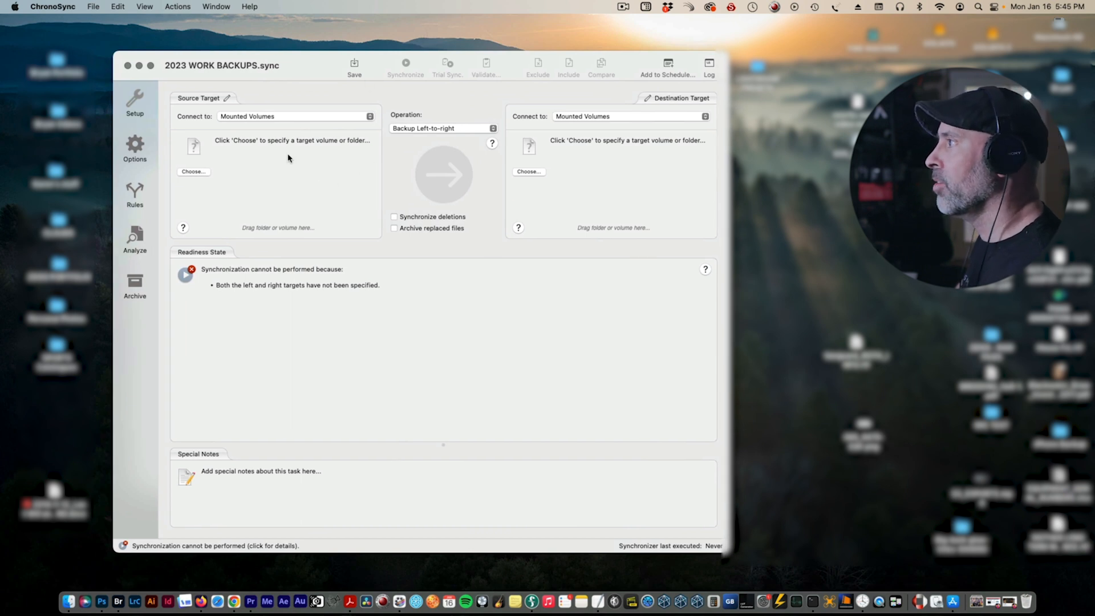
mouse_move(181, 352)
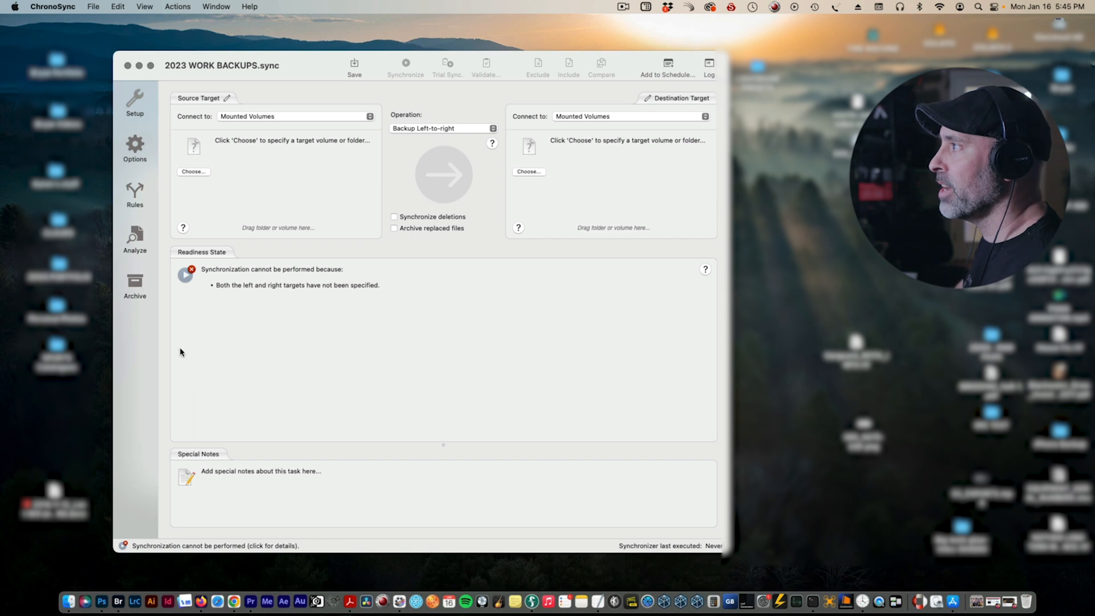
mouse_move(512, 137)
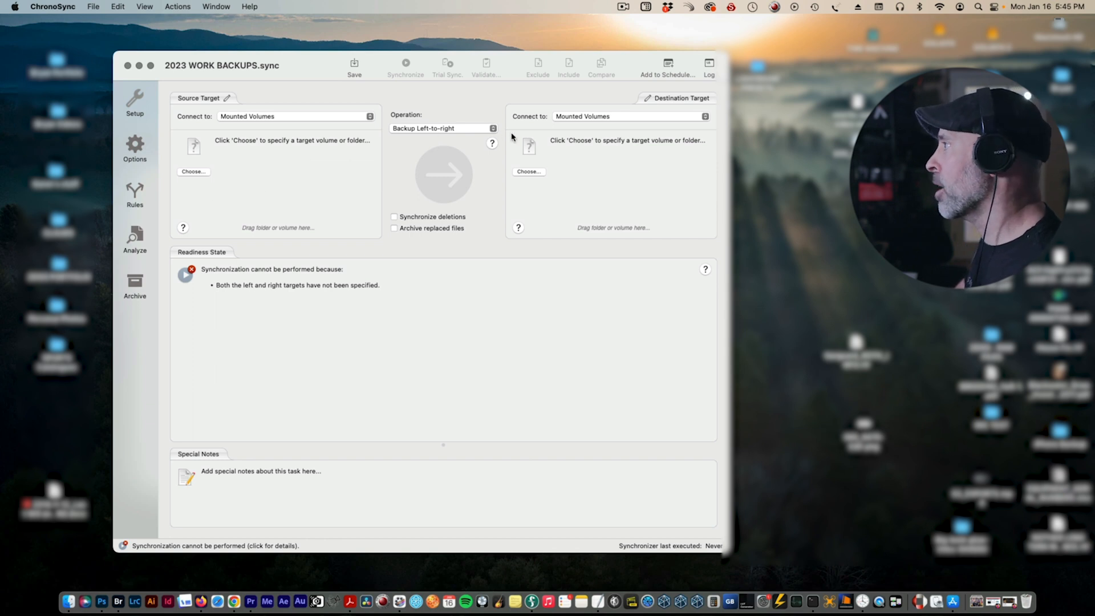
mouse_move(464, 134)
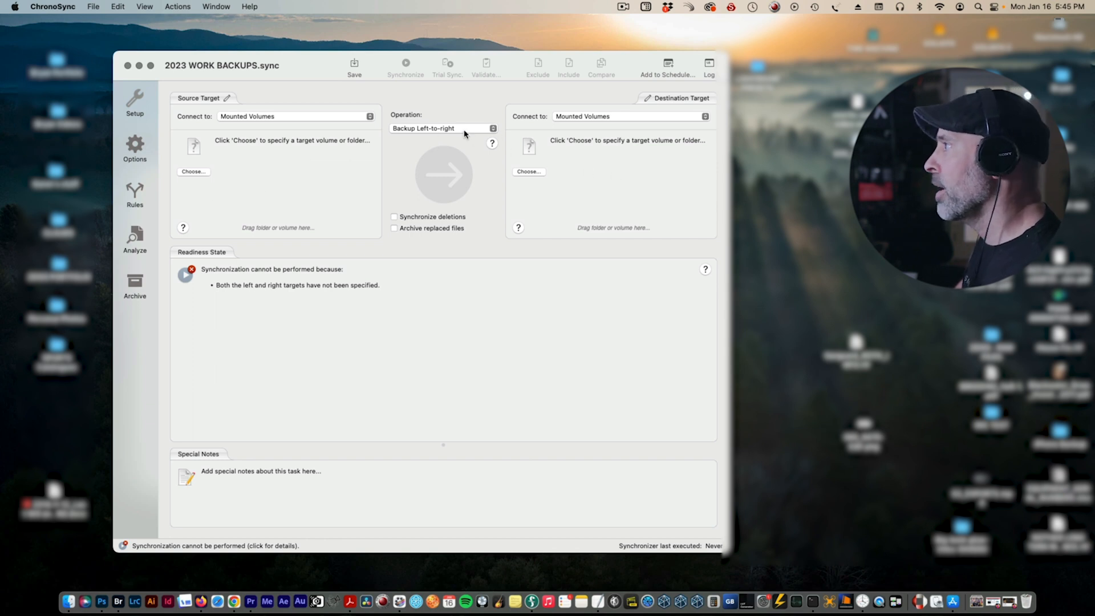
- Set the task's operation to Mirror Left-to-right
left_click(443, 128)
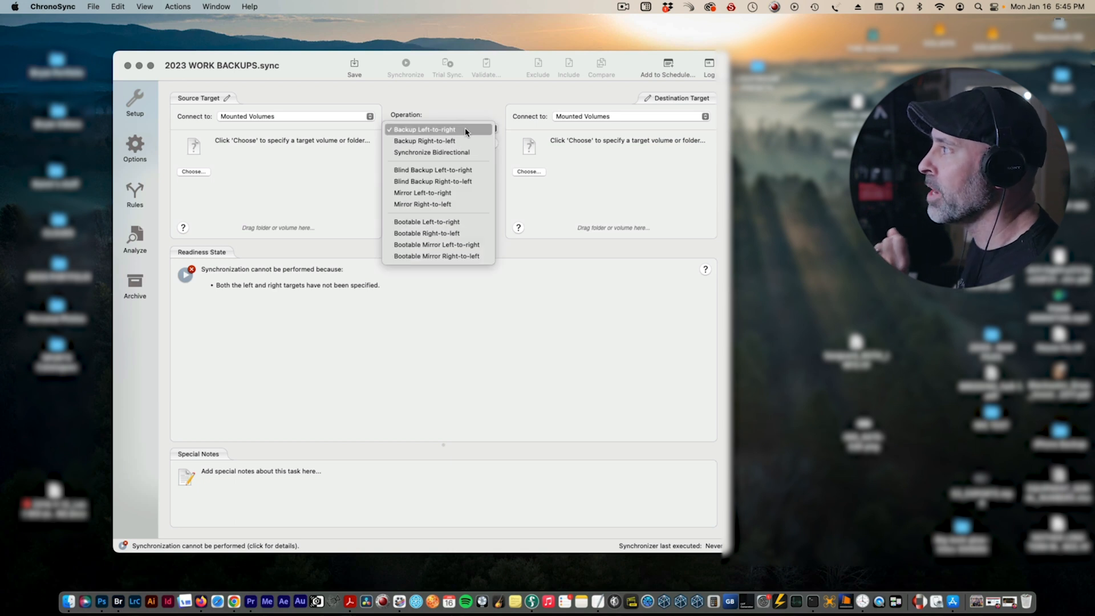
mouse_move(422, 193)
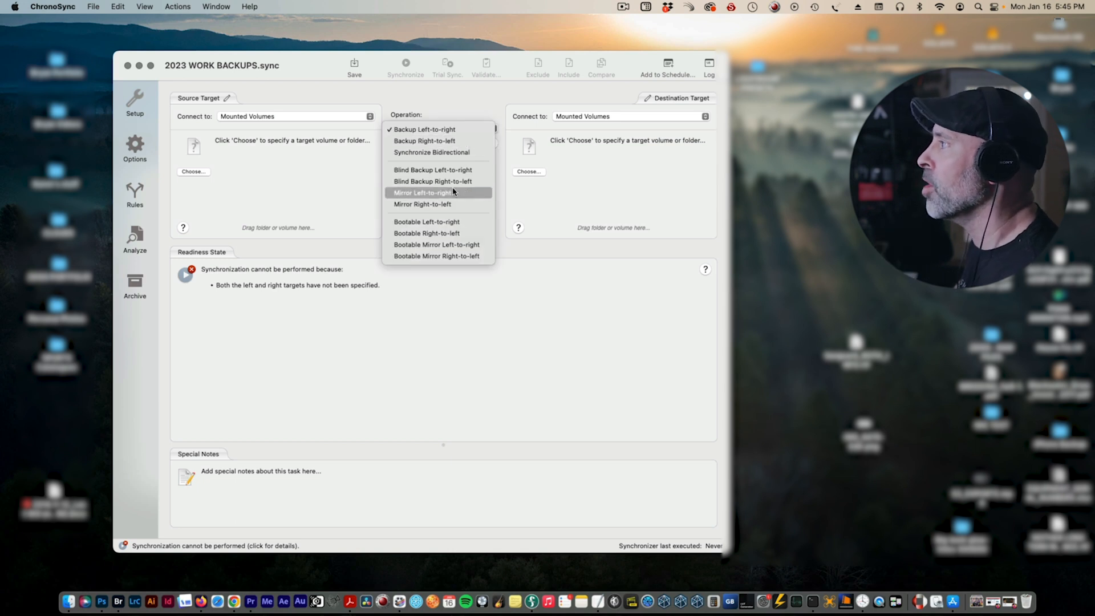
left_click(421, 193)
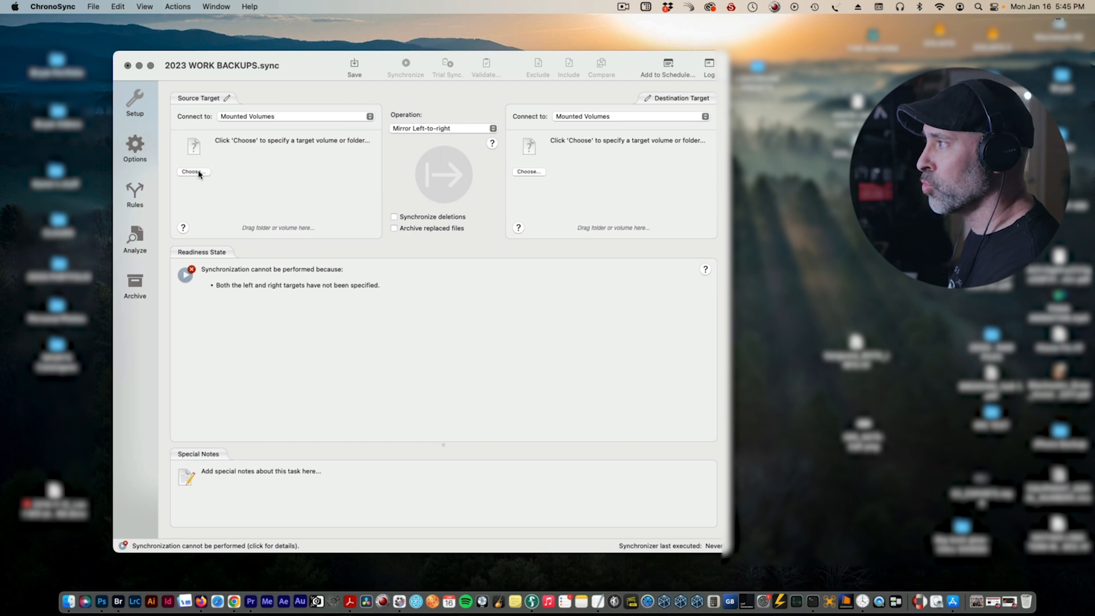
- Set 2023 WORK 1 as the source target and 2023 WORK 2 as the destination
left_click(191, 172)
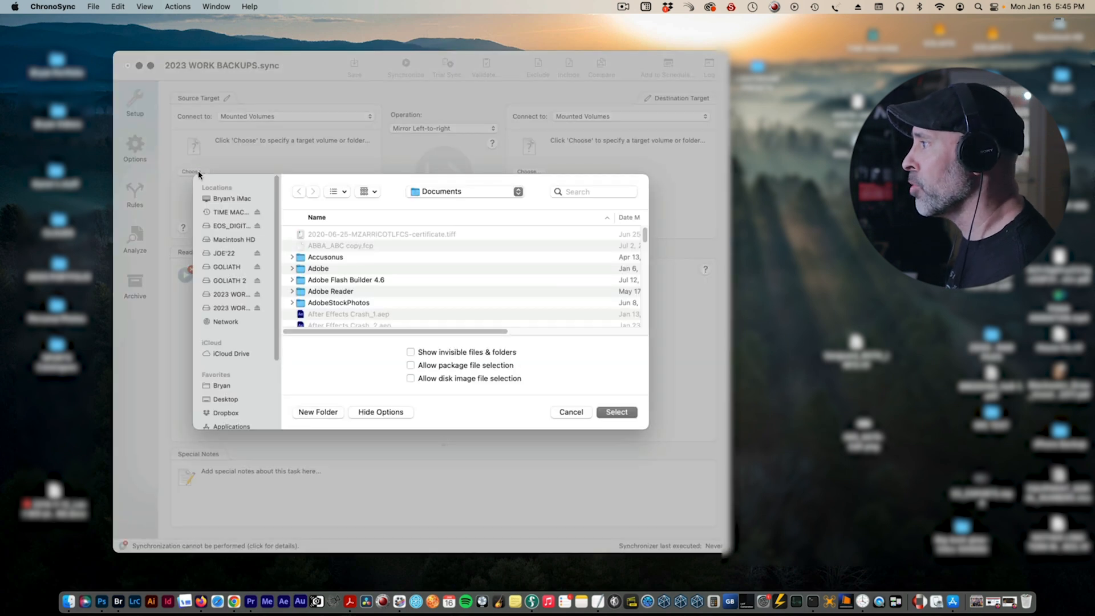
left_click(231, 293)
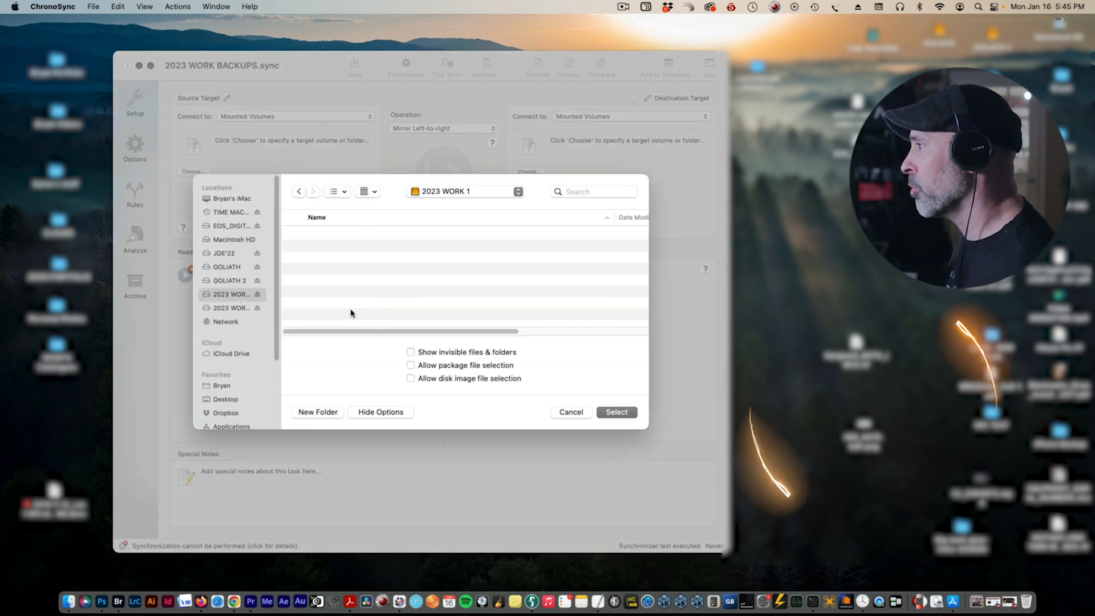
left_click(615, 411)
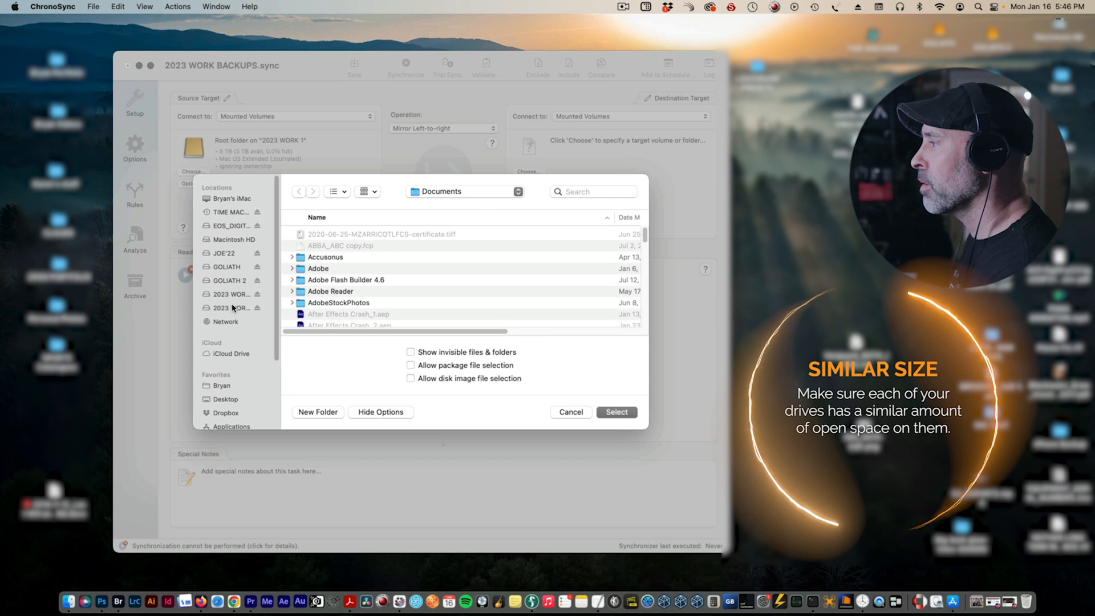
left_click(616, 412)
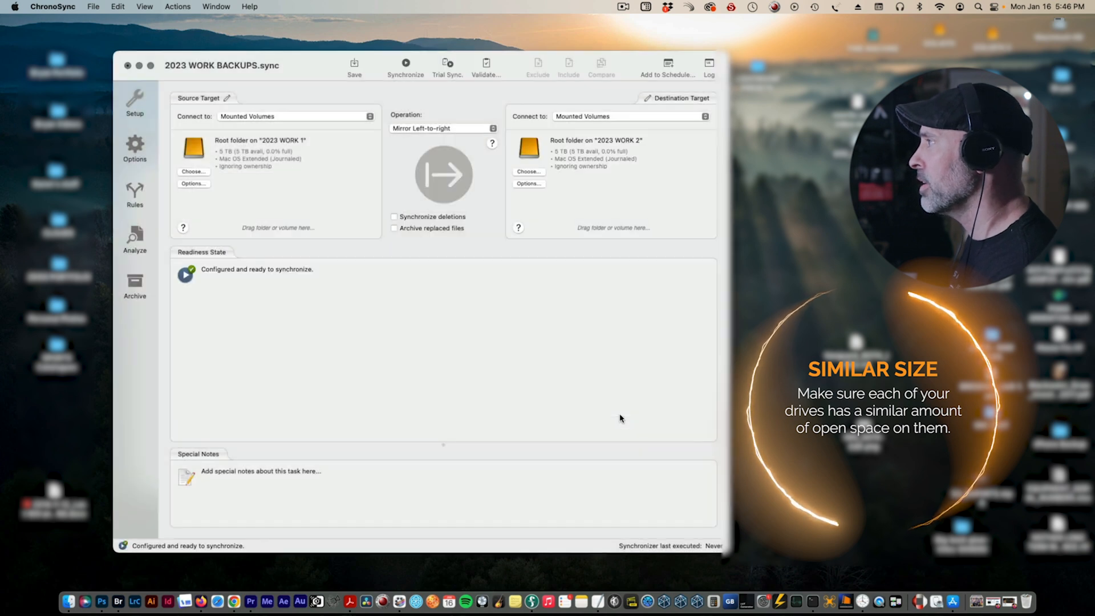
mouse_move(473, 189)
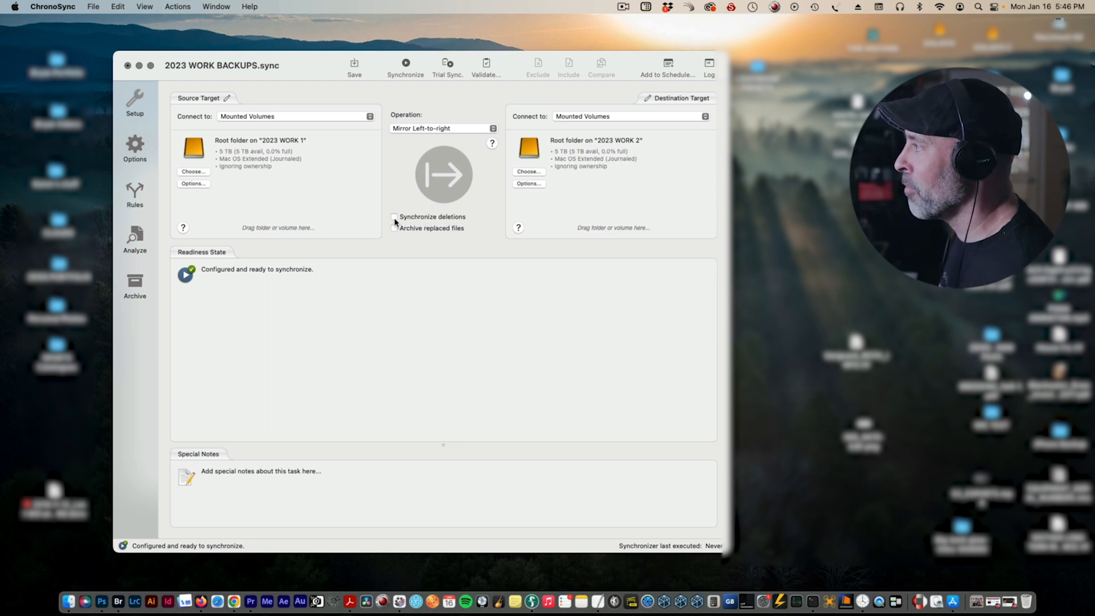
left_click(395, 217)
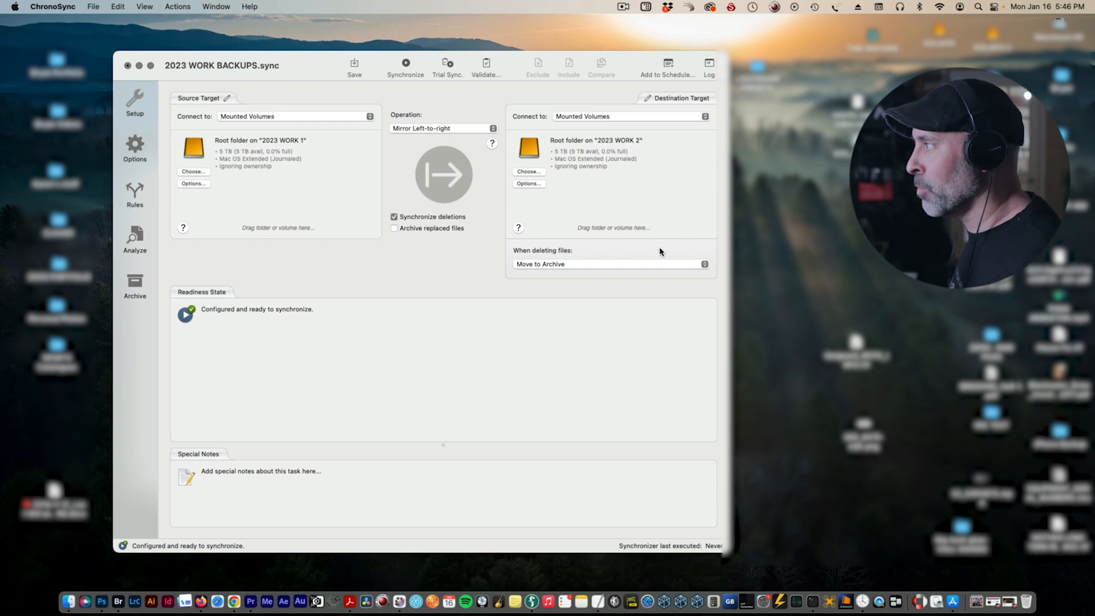
left_click(607, 264)
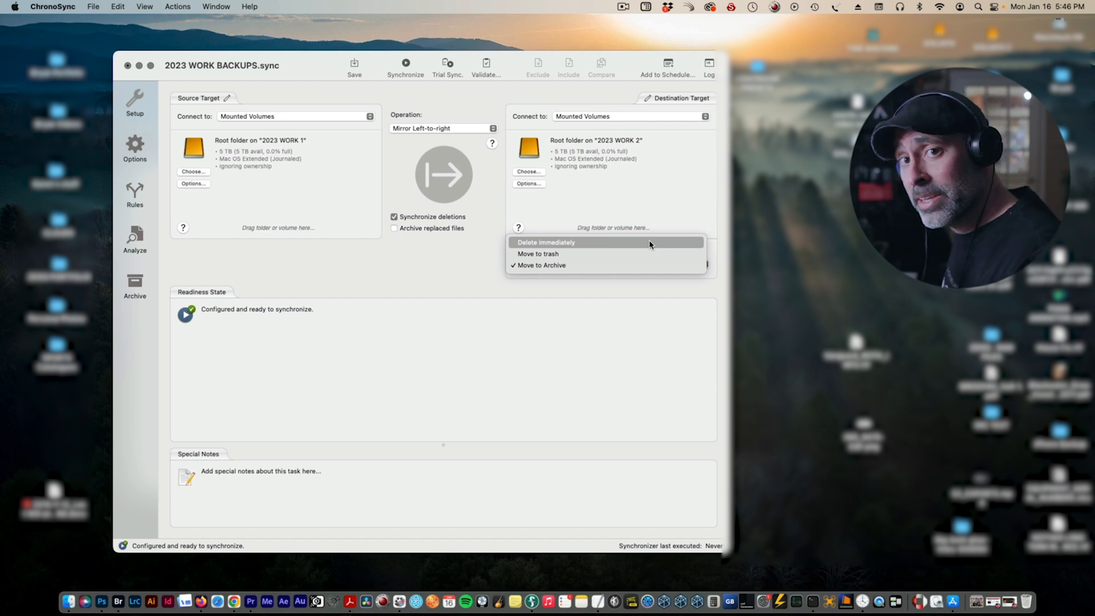
mouse_move(647, 253)
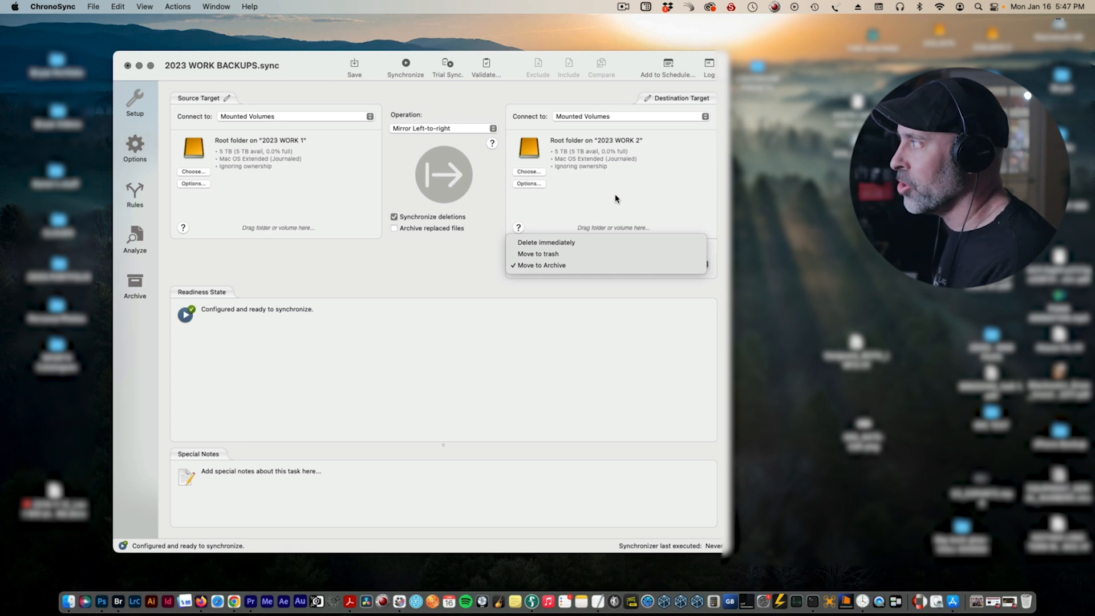
left_click(542, 264)
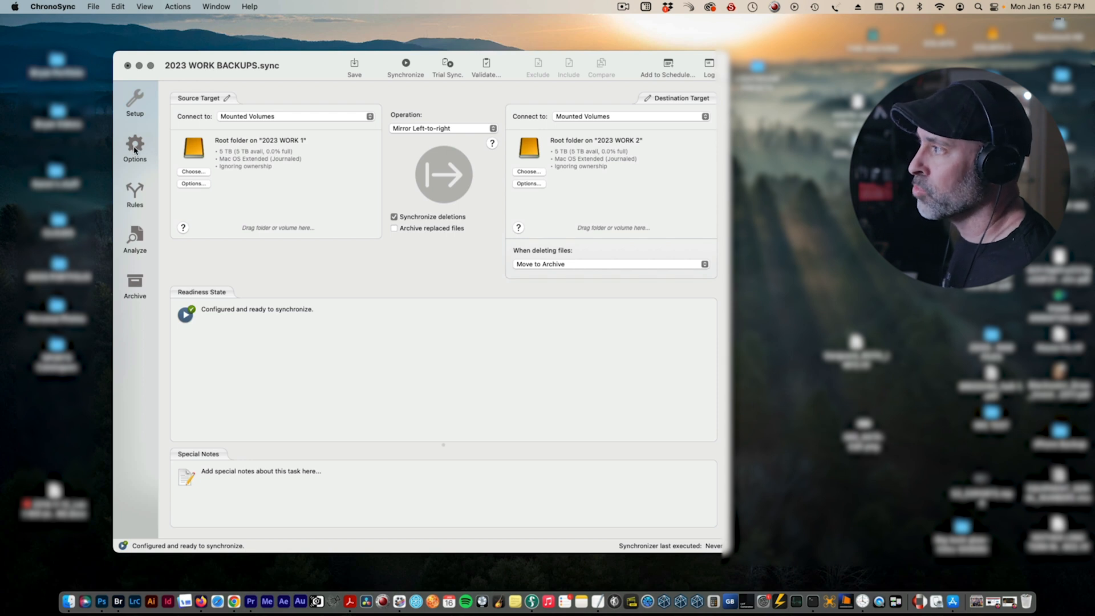
left_click(134, 147)
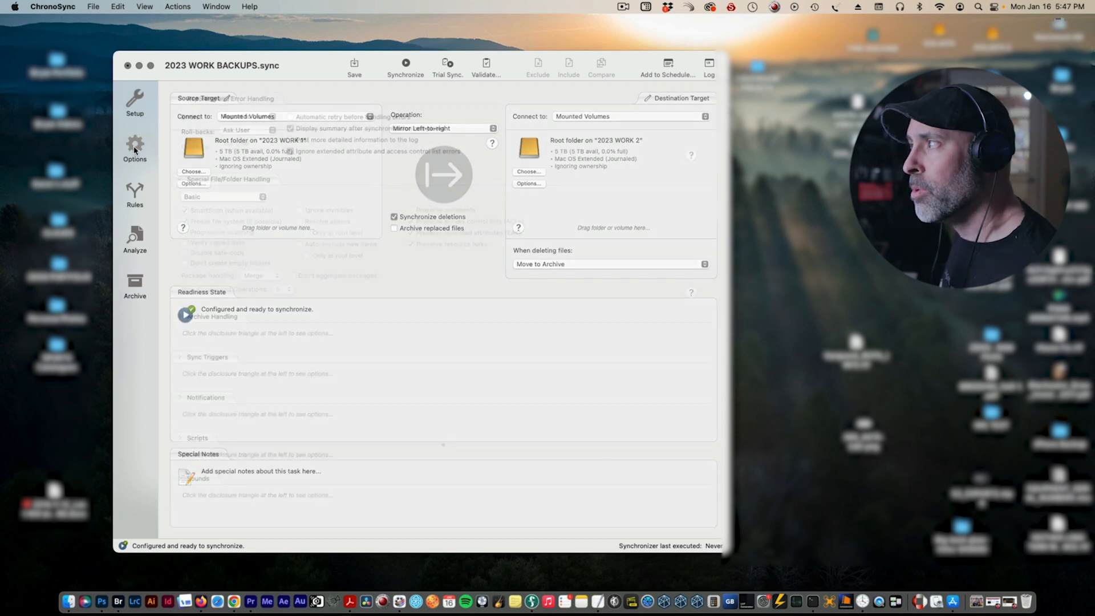
- In Options, set file handling to Custom with SmartScan off and package handling Dissect
left_click(134, 147)
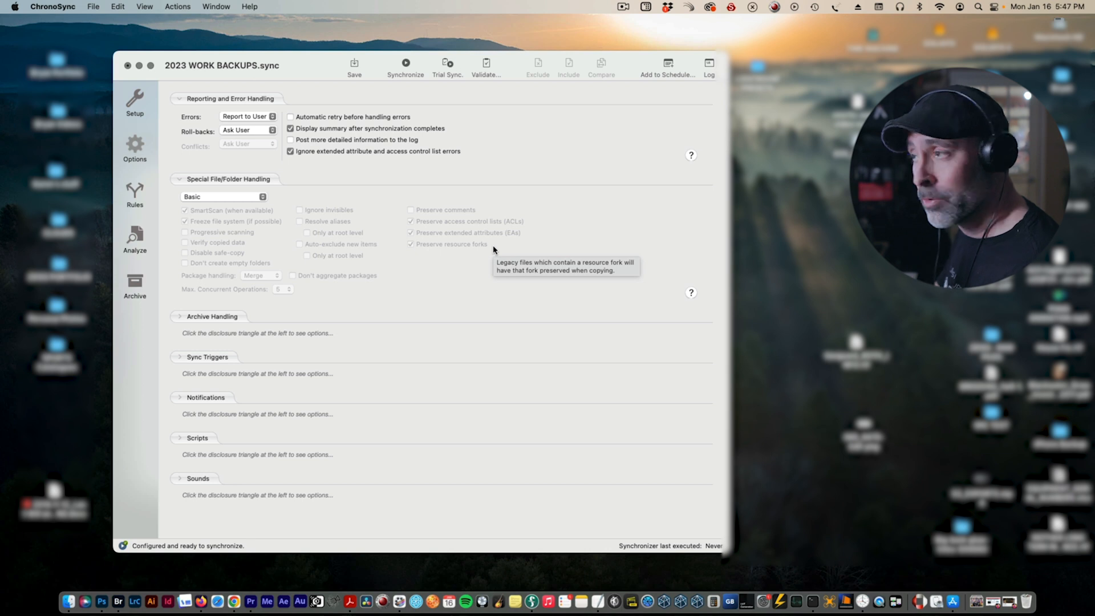
left_click(224, 196)
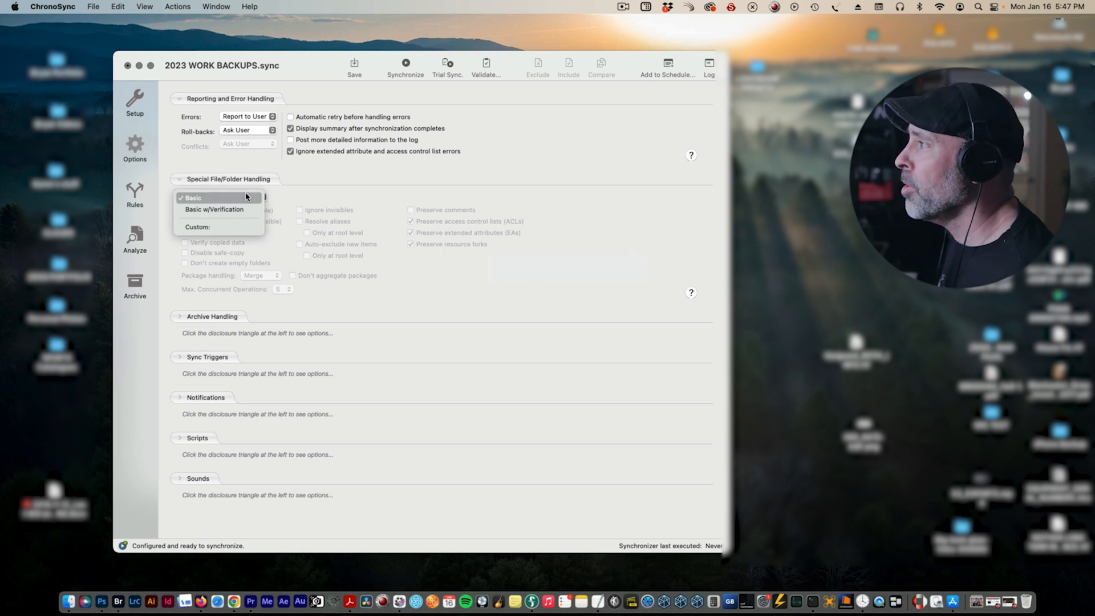
left_click(198, 226)
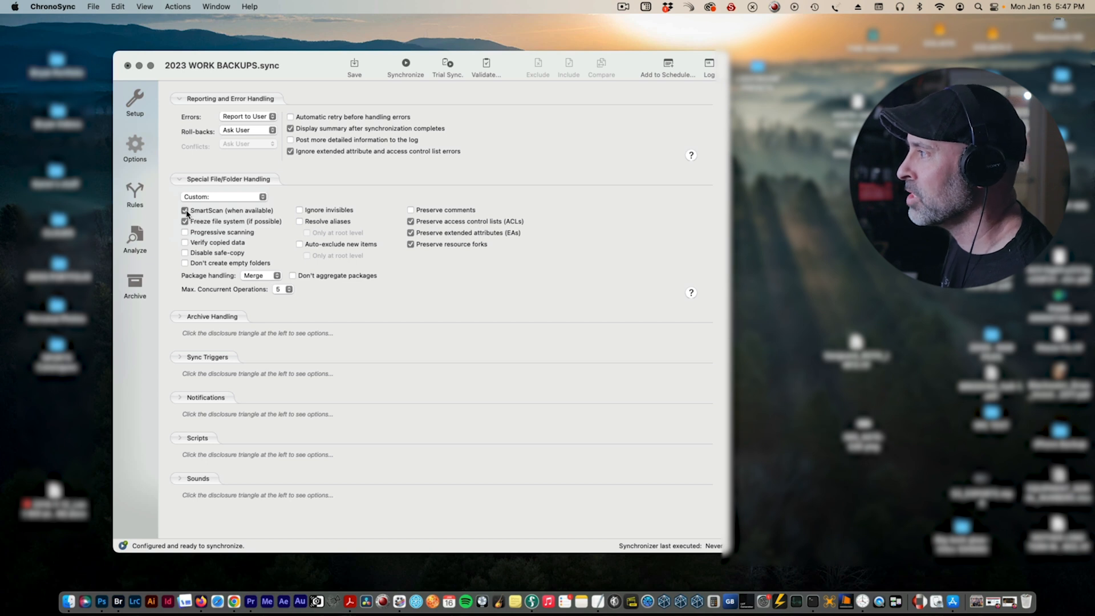
left_click(185, 210)
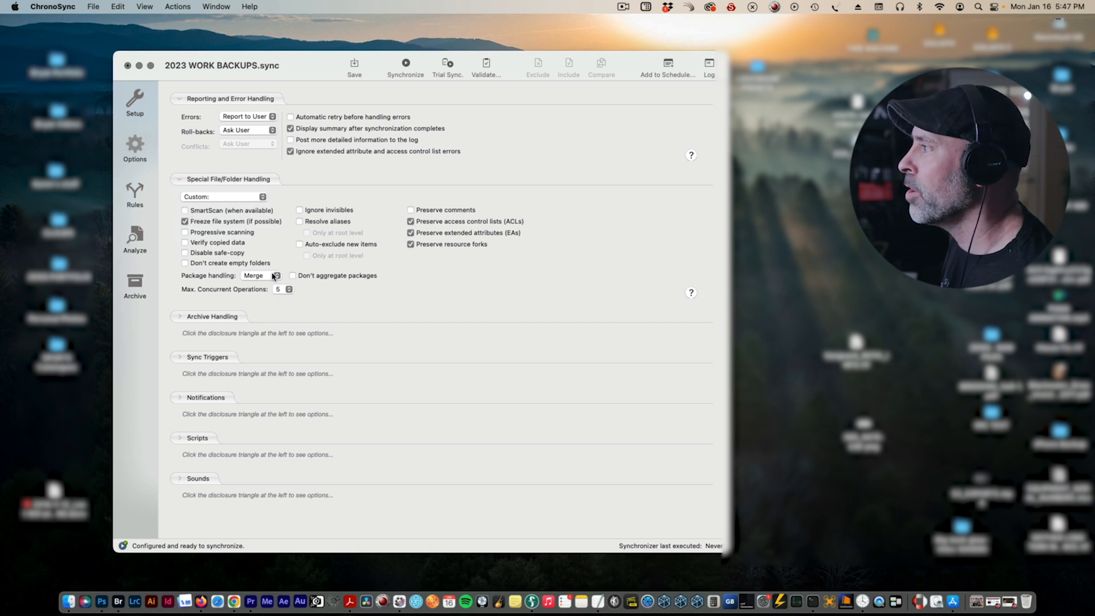
left_click(255, 275)
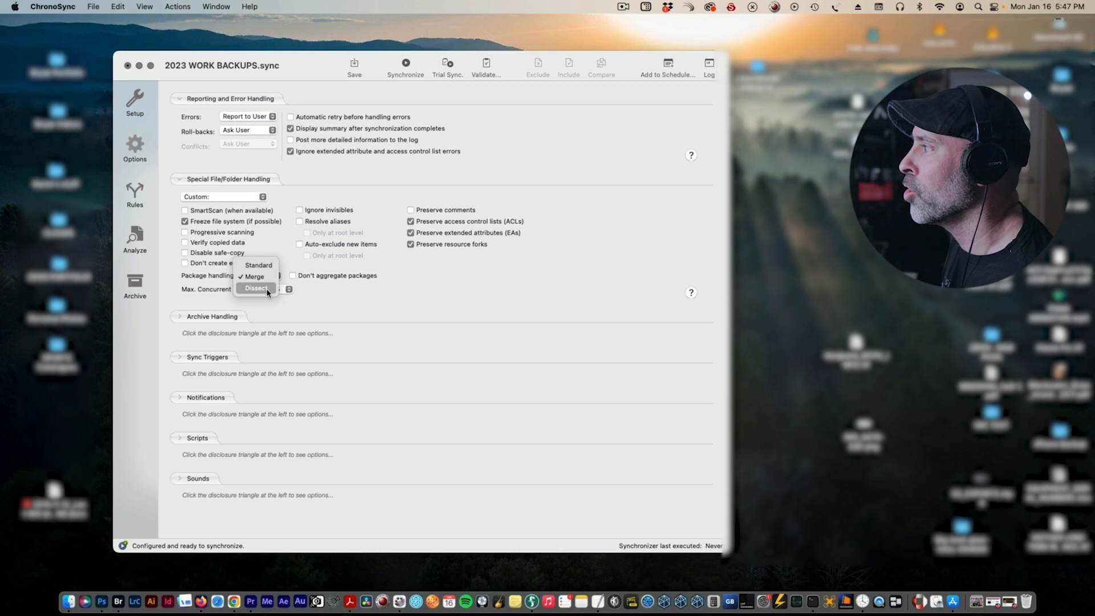
left_click(256, 288)
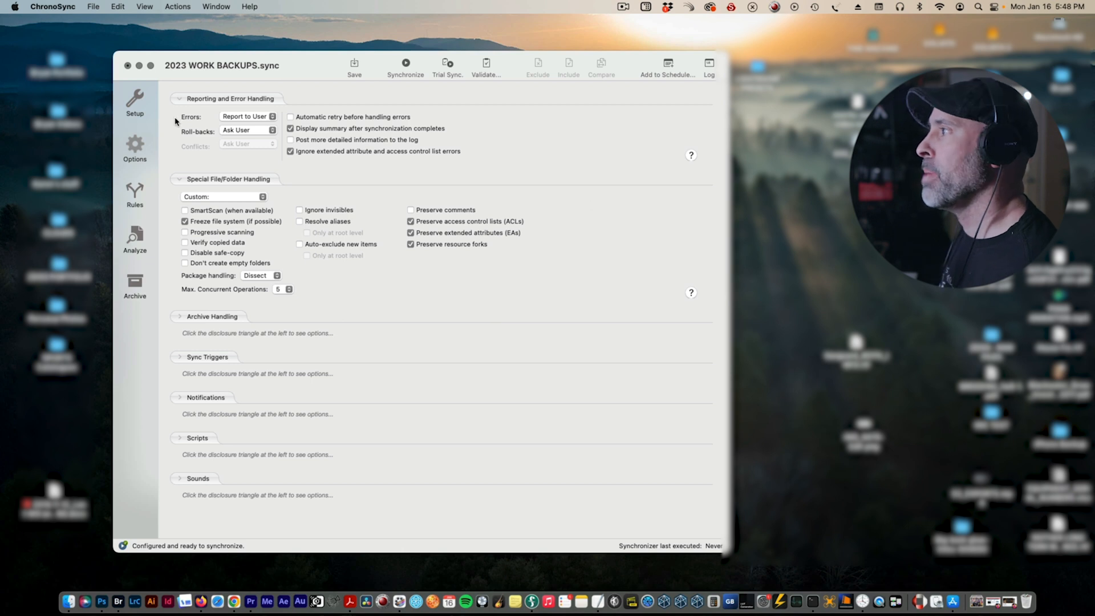
- Return to the task's Setup page showing the 2023 WORK 1 and 2023 WORK 2 targets
left_click(134, 102)
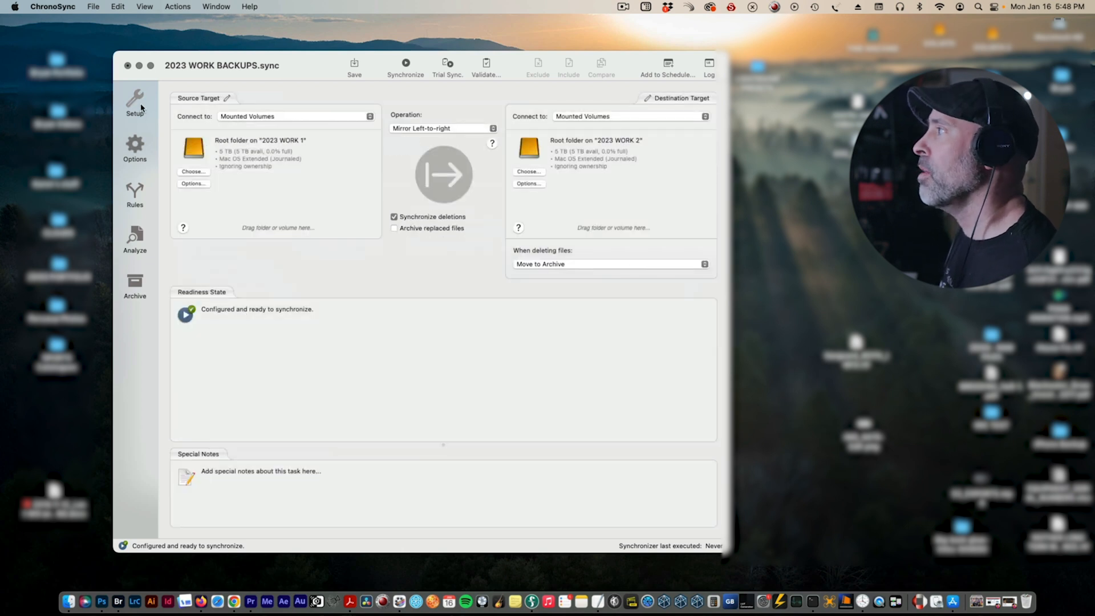
mouse_move(556, 341)
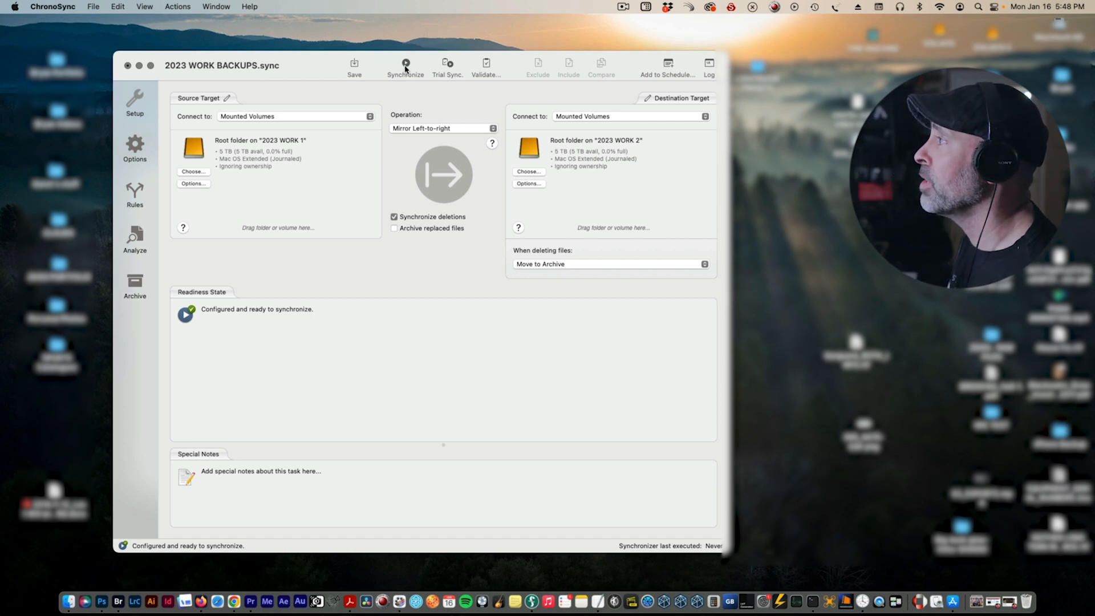
mouse_move(667, 63)
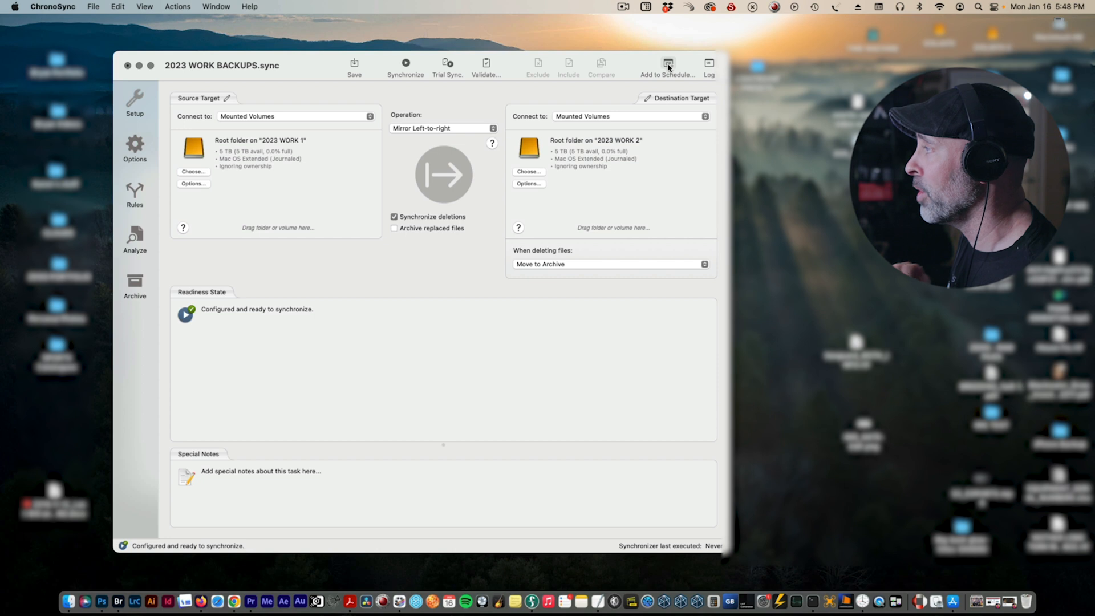
- Schedule the task to run daily in the 12 AM hour and add it
left_click(666, 63)
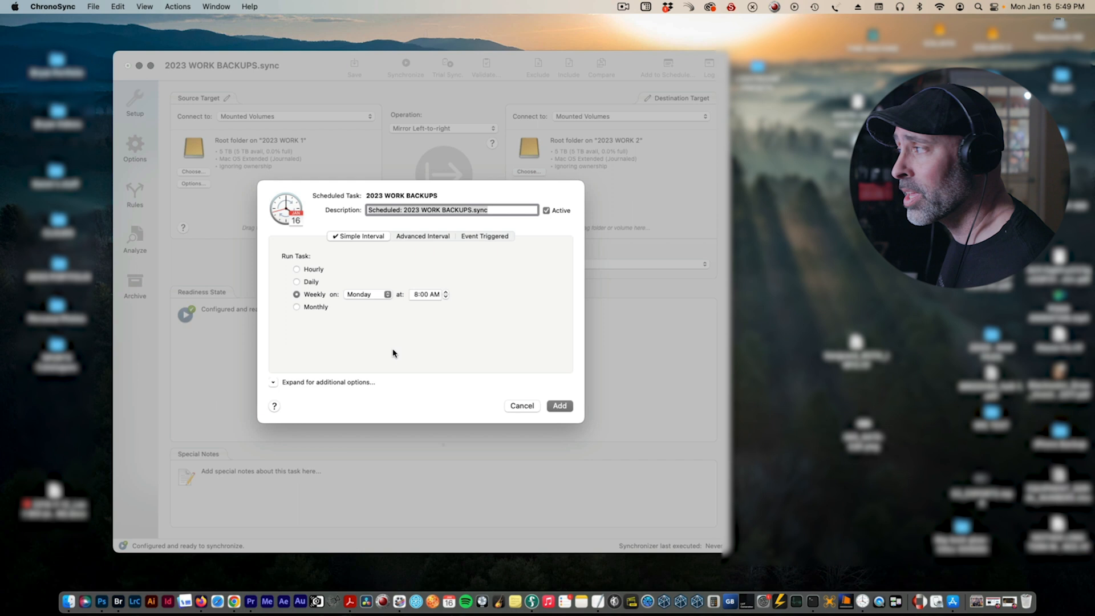
left_click(297, 281)
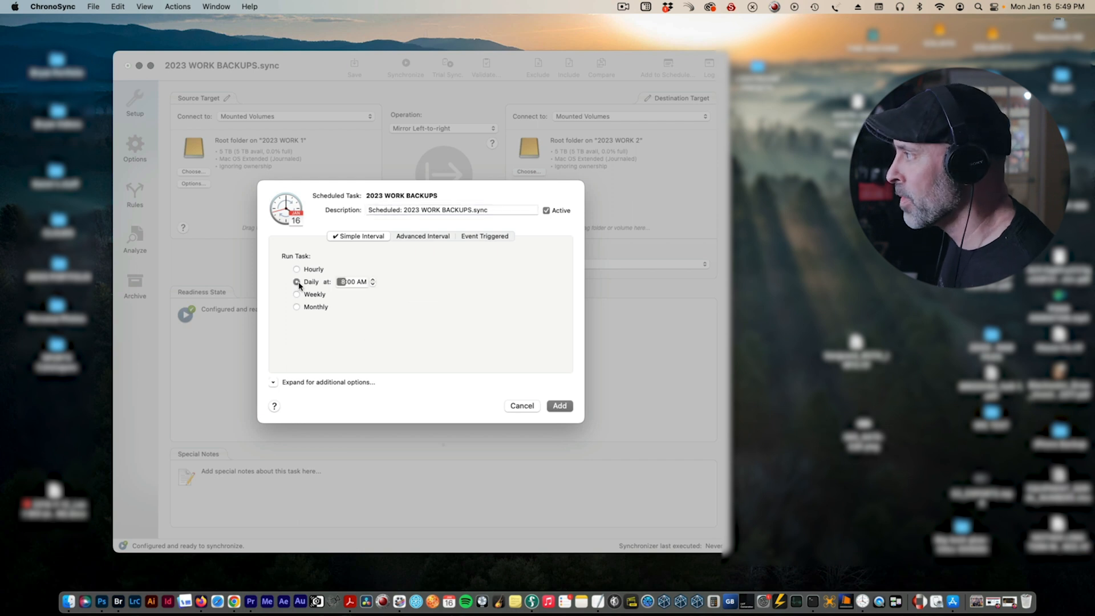
left_click(297, 281)
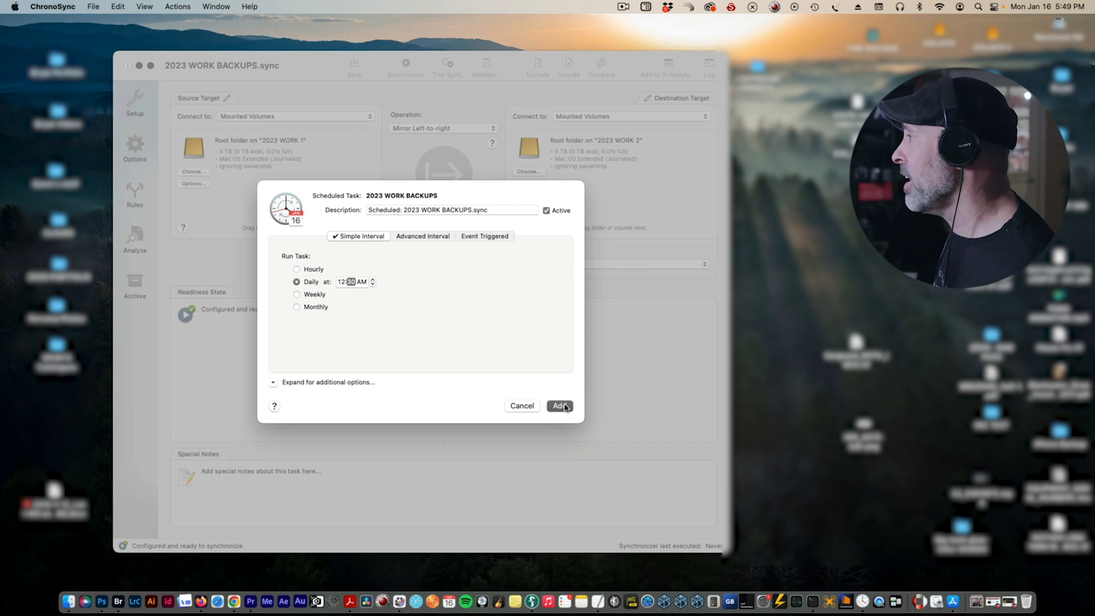
left_click(522, 406)
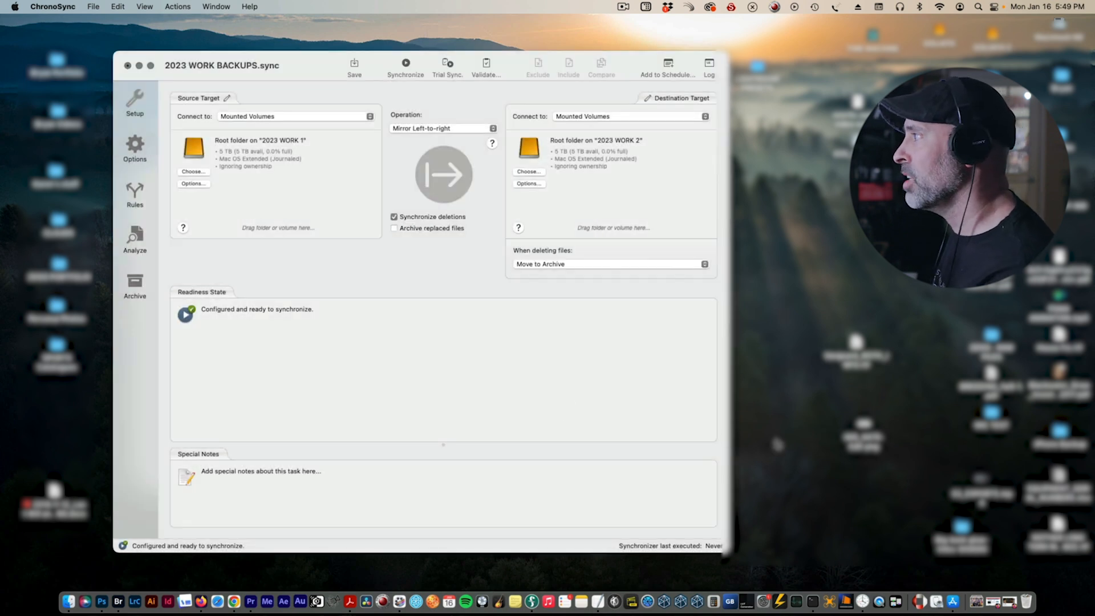